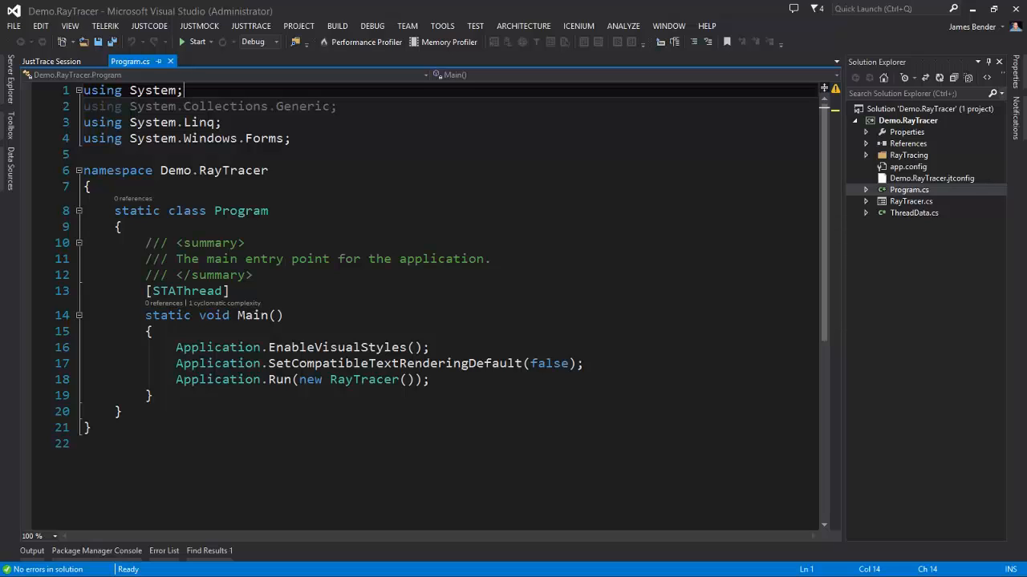
pyautogui.moveTo(10, 497)
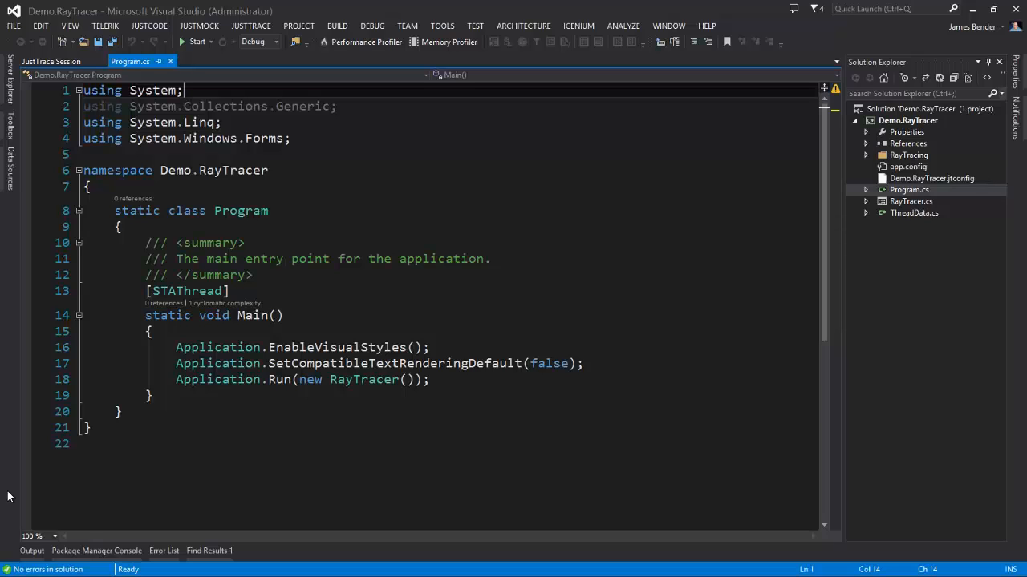
pyautogui.moveTo(628, 183)
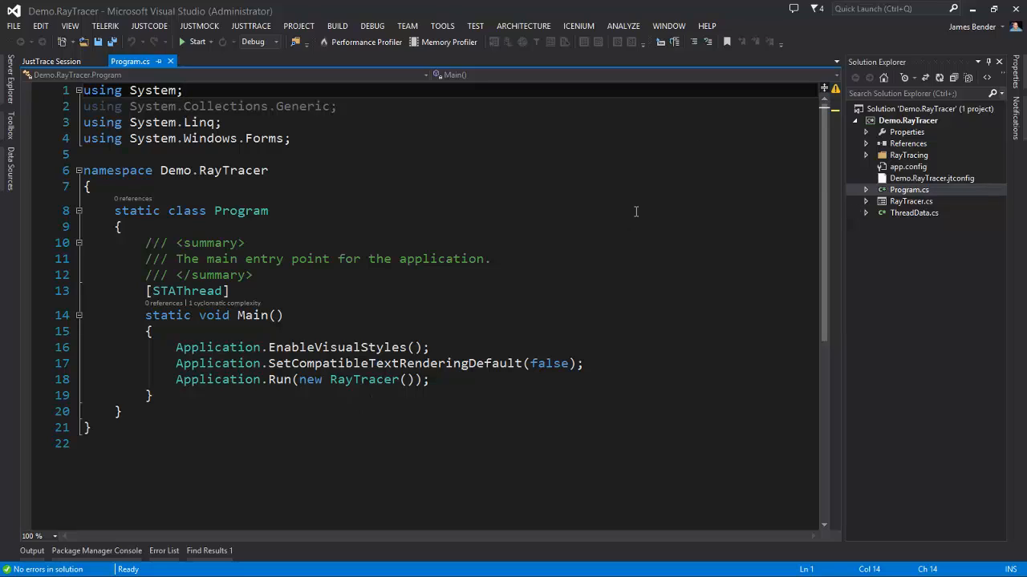
pyautogui.moveTo(919, 244)
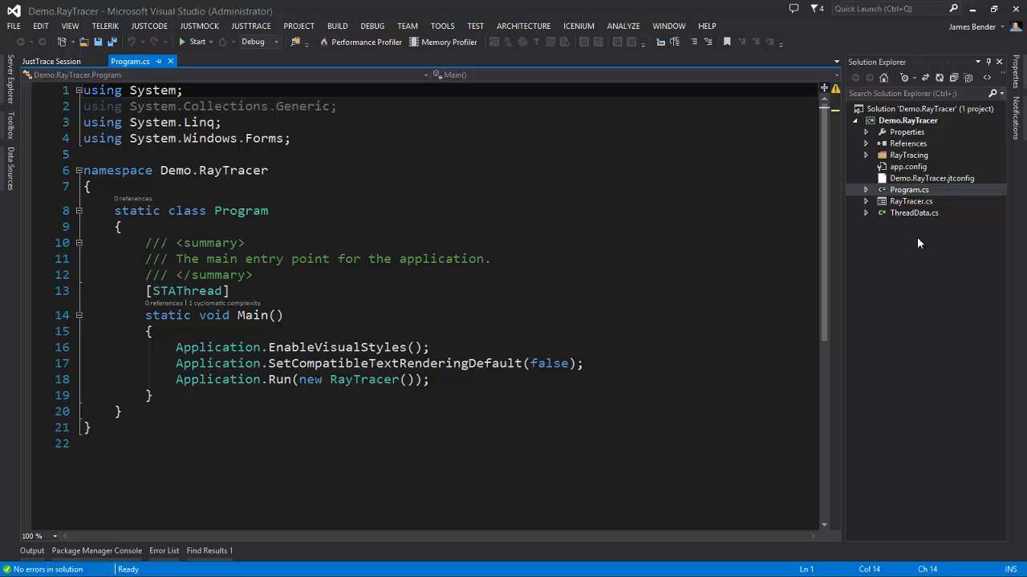
pyautogui.moveTo(389, 128)
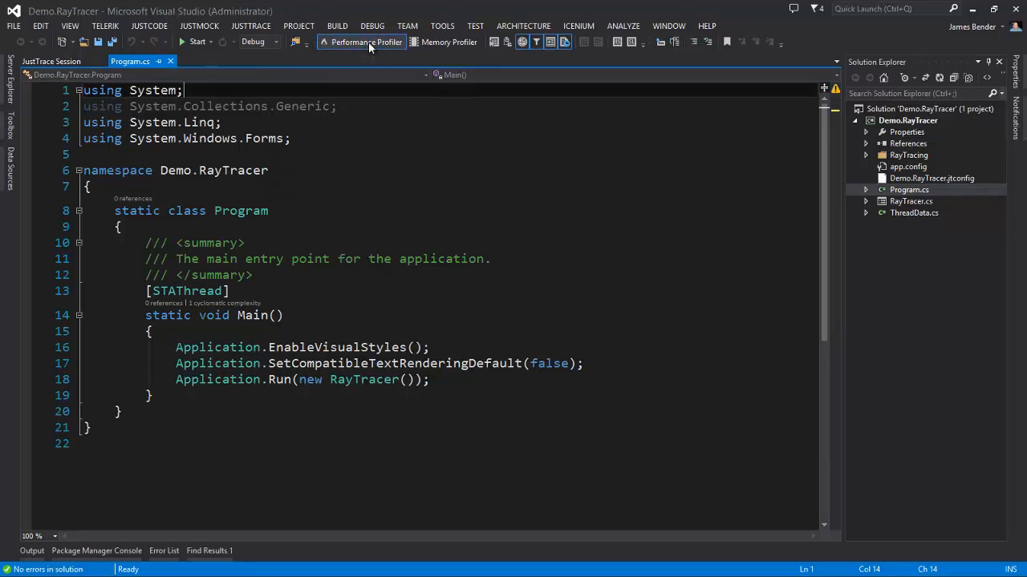
pyautogui.moveTo(452, 61)
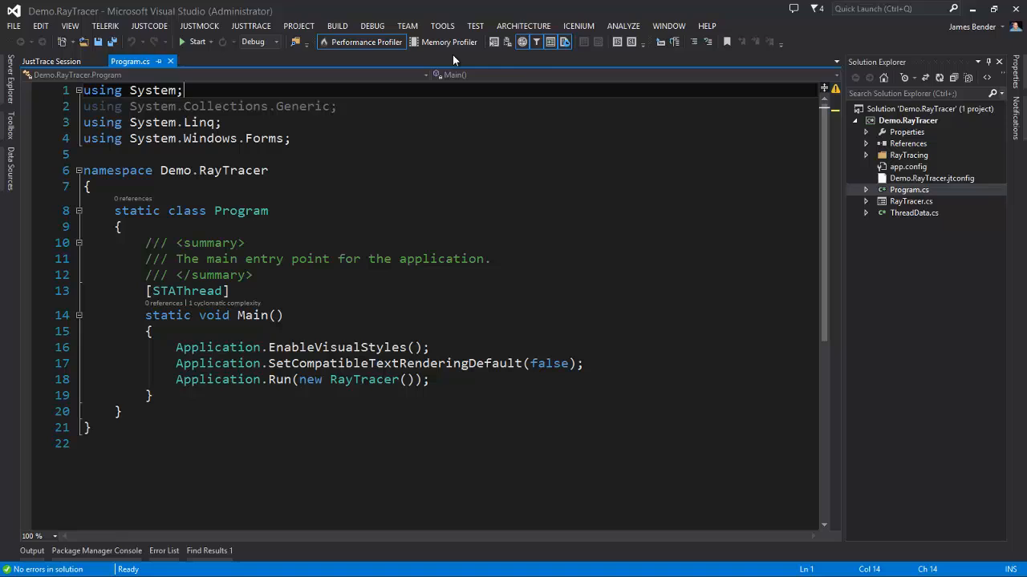
pyautogui.moveTo(537, 41)
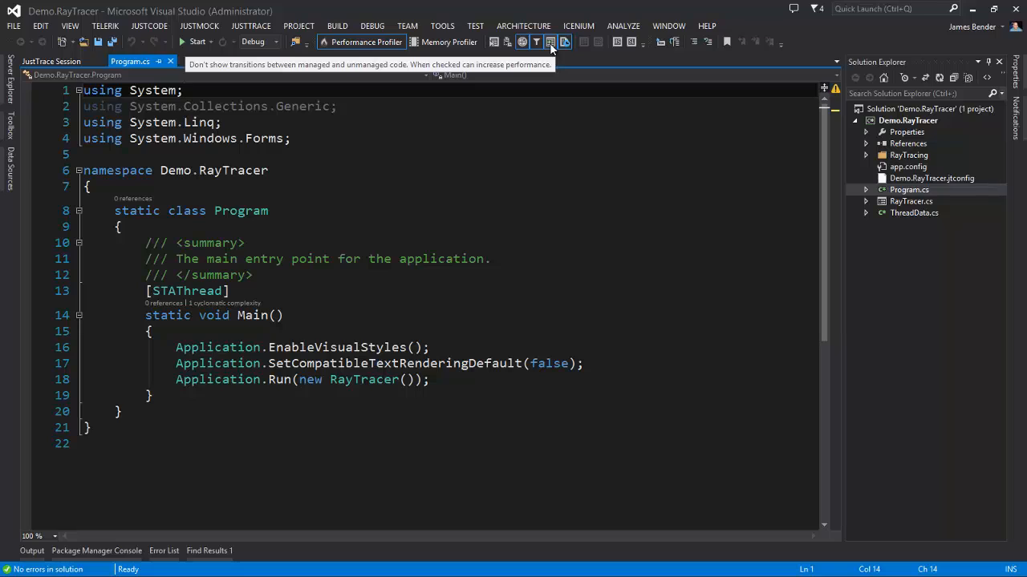
pyautogui.moveTo(564, 42)
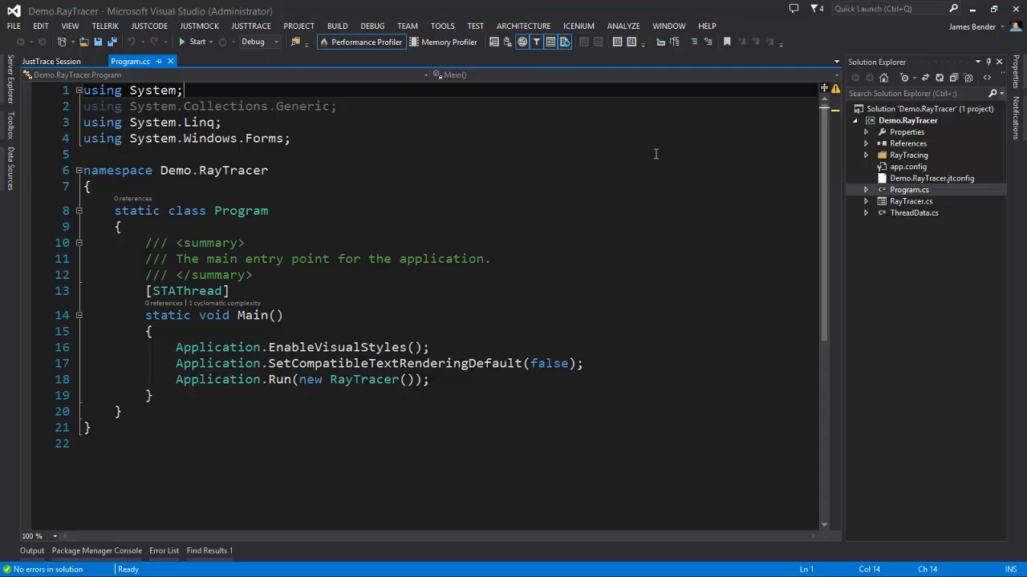
pyautogui.moveTo(616, 42)
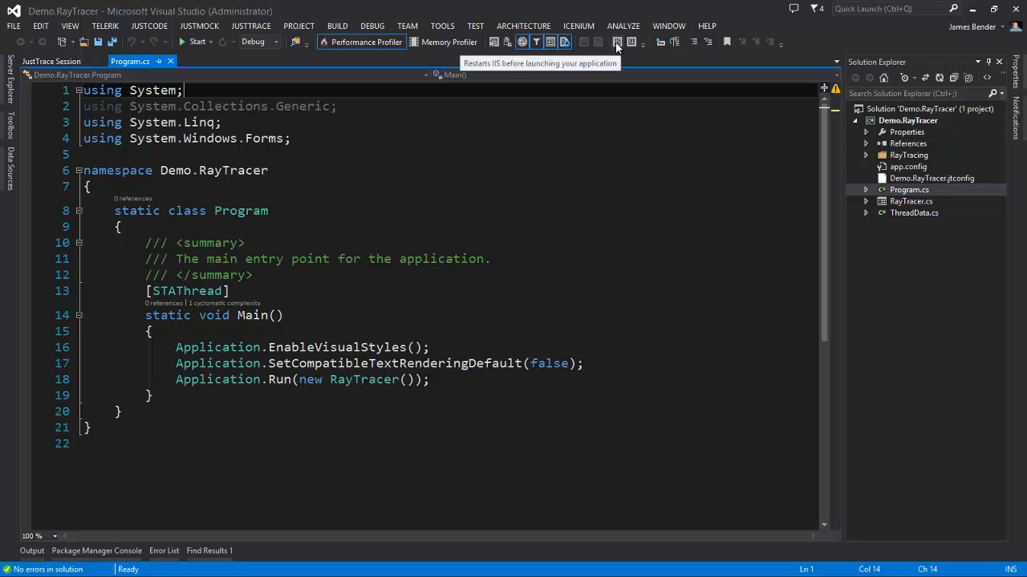
pyautogui.moveTo(632, 41)
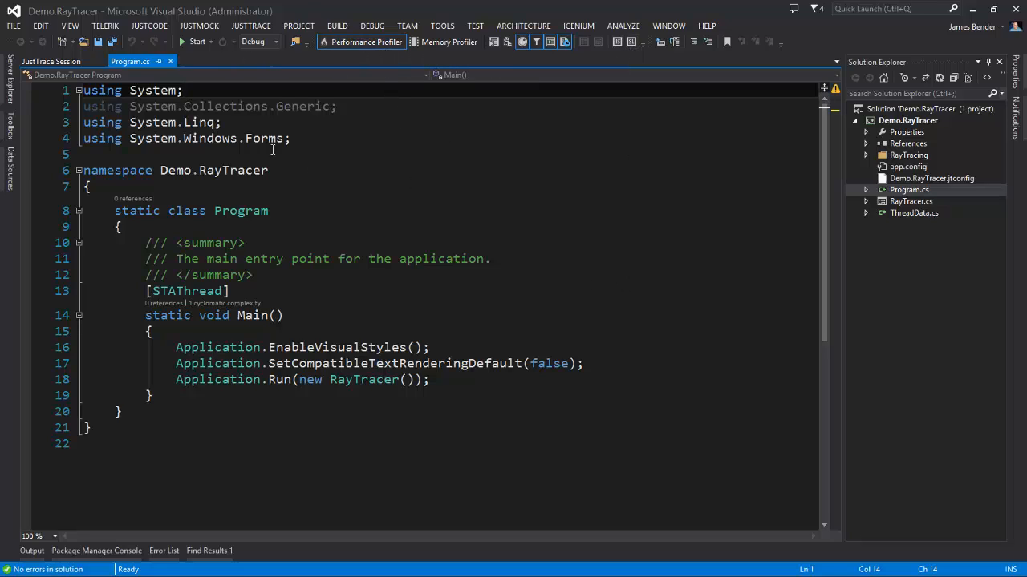
# Step: Launch Demo.RayTracer under the JustTrace profiler and render a scene to record CPU and memory usage
pyautogui.click(193, 41)
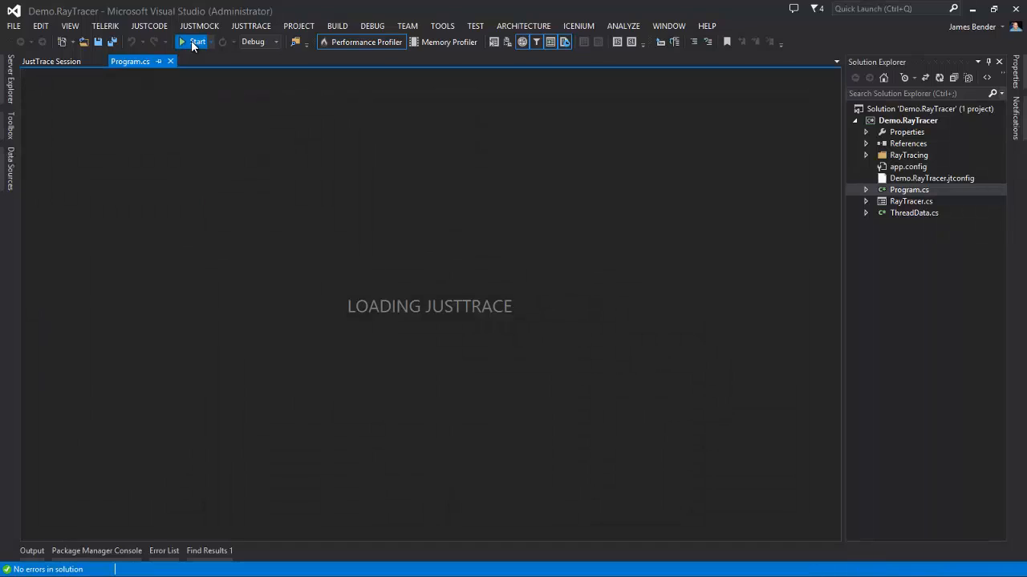
pyautogui.click(192, 41)
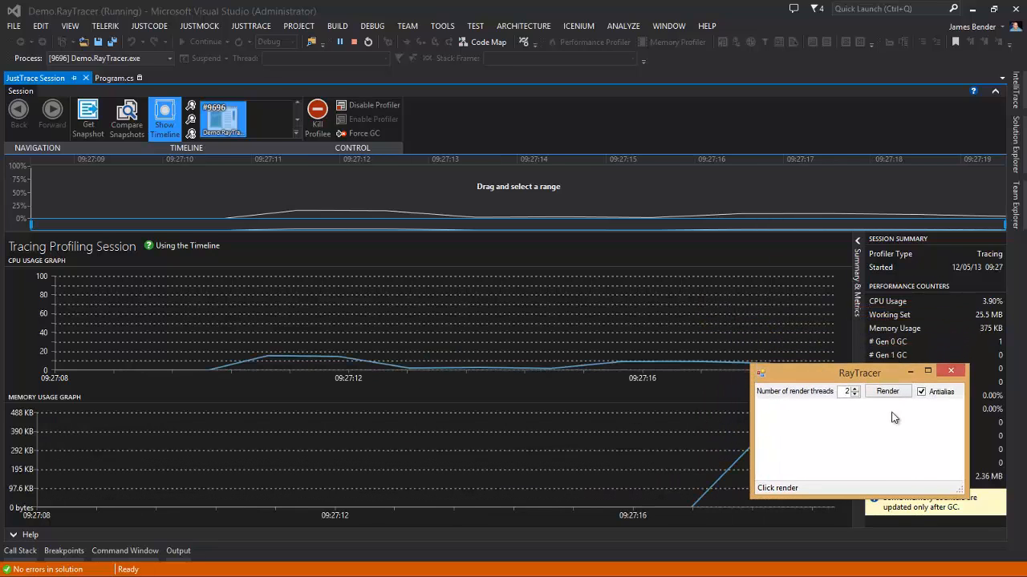
pyautogui.click(887, 391)
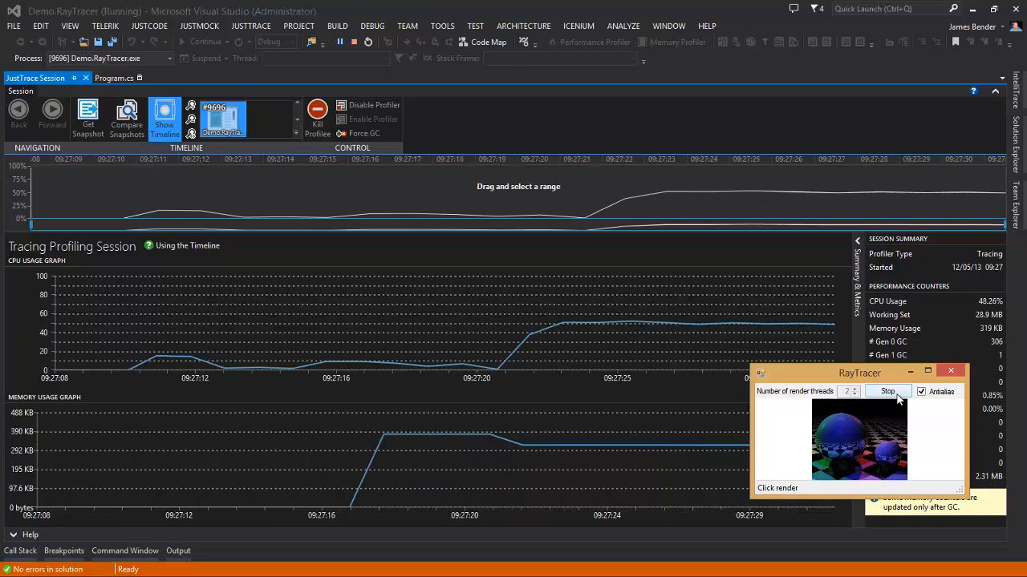
pyautogui.click(887, 392)
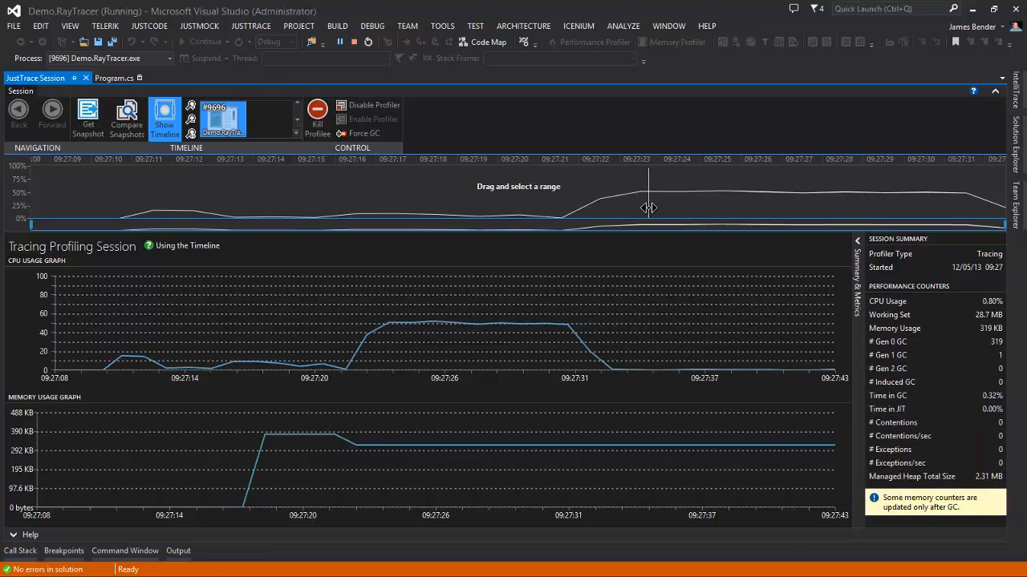
# Step: Snapshot the CPU spike on the timeline and list all methods with own time, total time and hit counts
pyautogui.moveTo(564, 193); pyautogui.dragTo(899, 193)
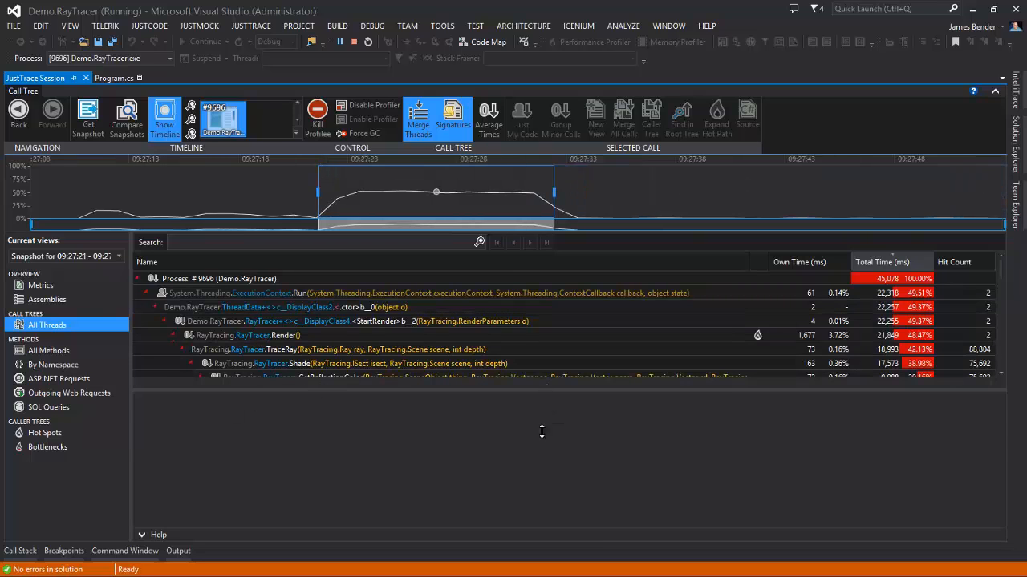
pyautogui.click(174, 335)
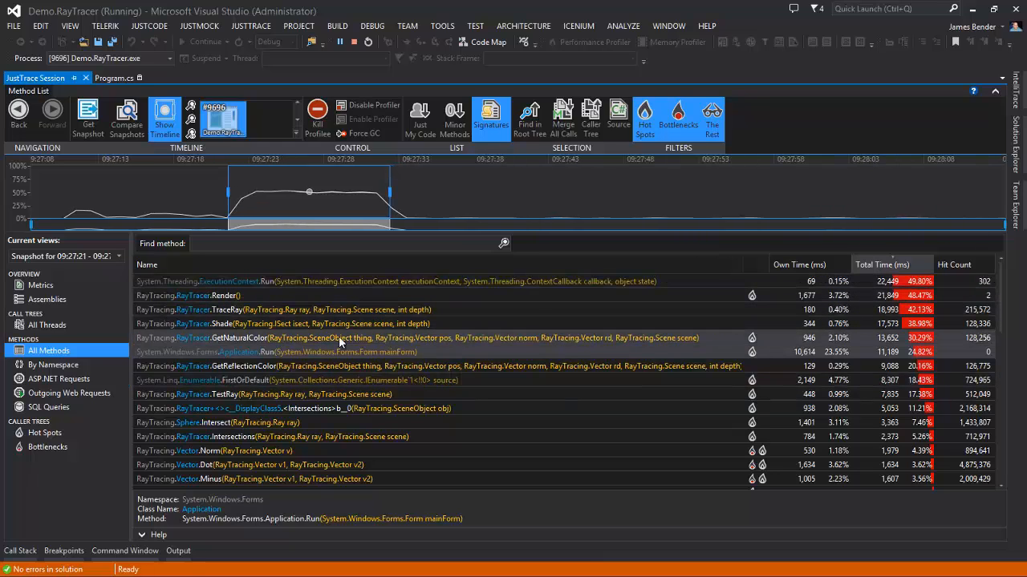
# Step: Group methods by namespace, expand Demo, and show the hot spots ranked by own time
pyautogui.click(53, 366)
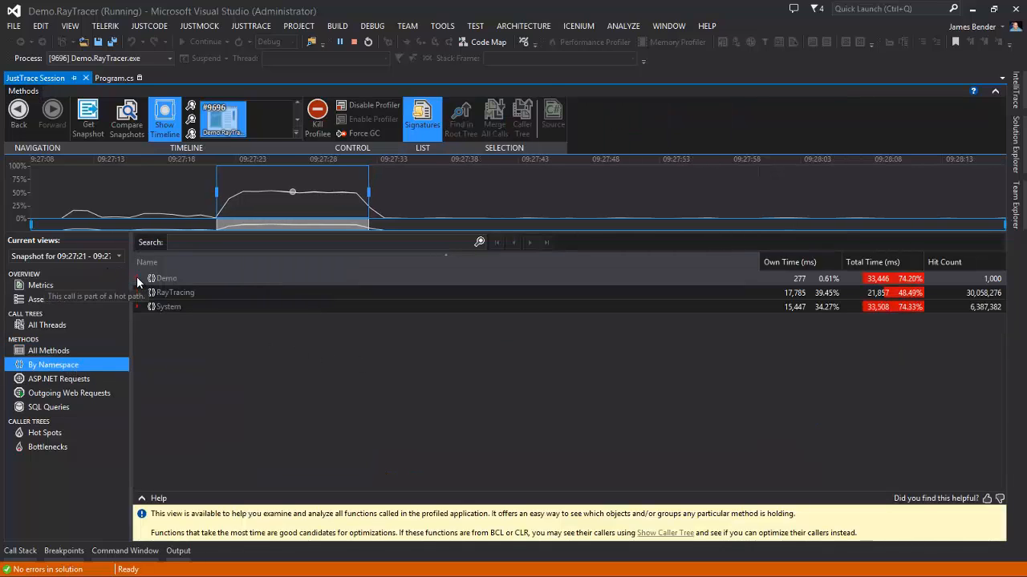
pyautogui.click(137, 279)
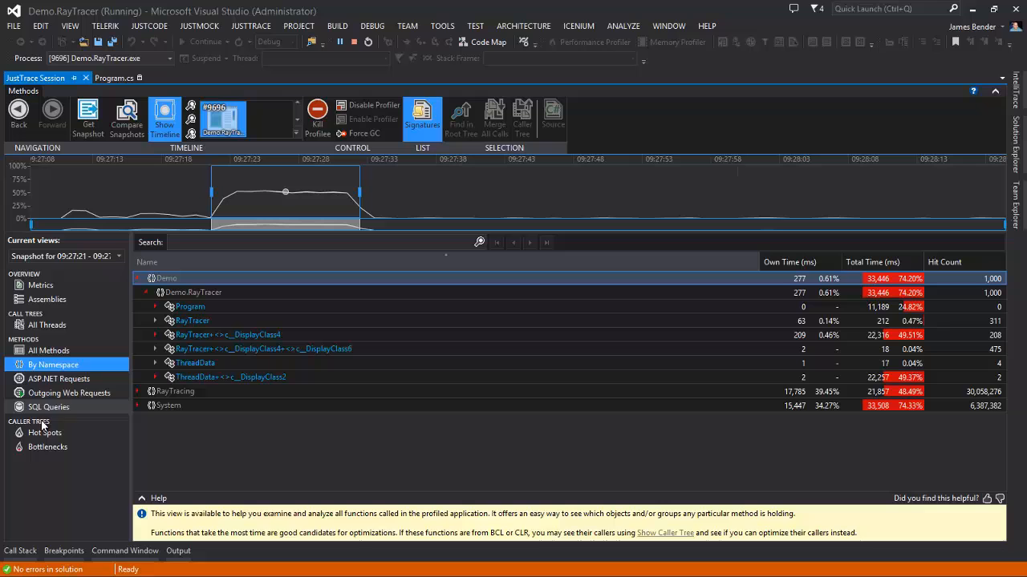
pyautogui.click(45, 433)
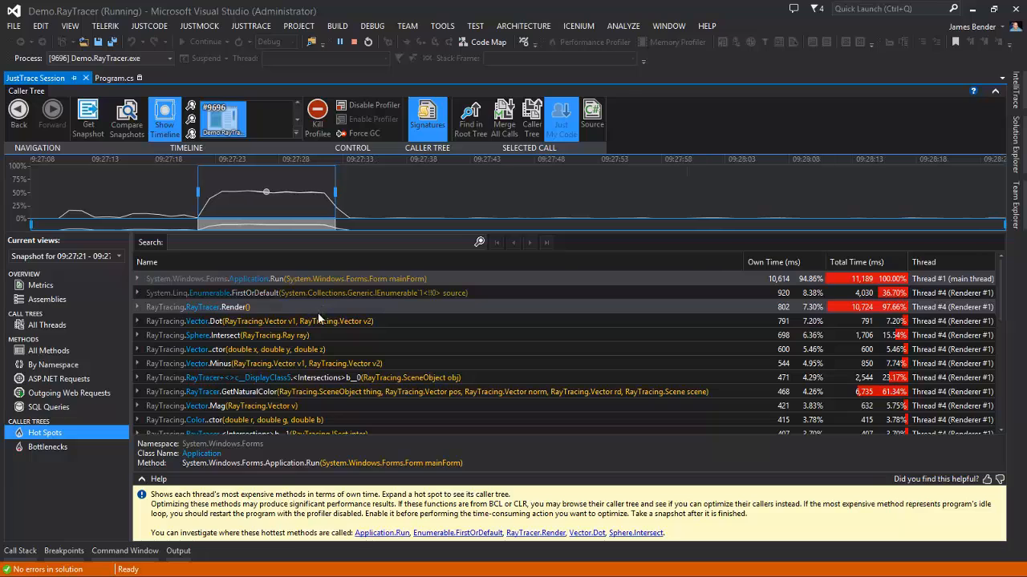
# Step: Inspect the RayTracer.Render hot spot, list the bottleneck methods, and render the scene a second time
pyautogui.click(232, 307)
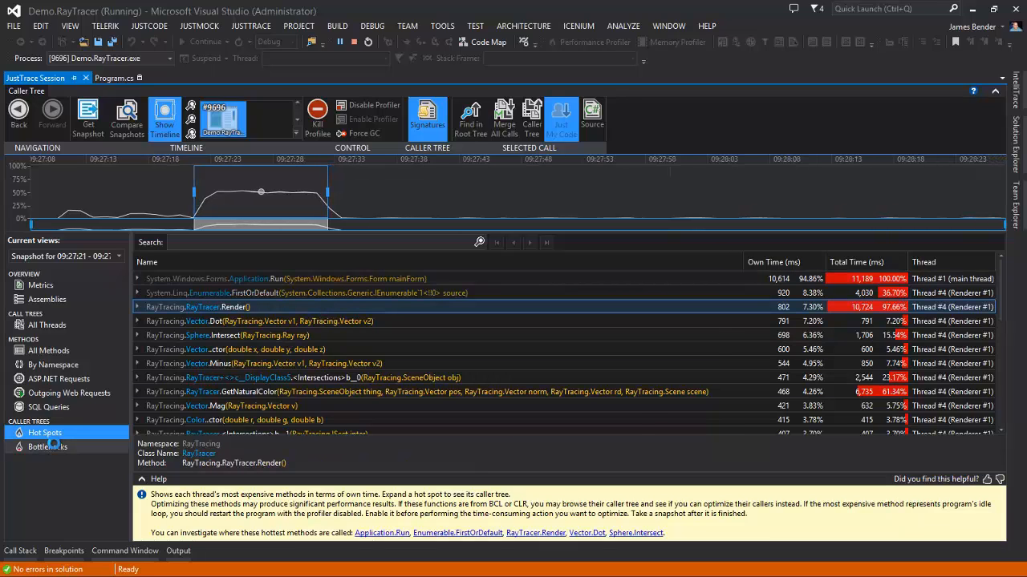
pyautogui.click(47, 446)
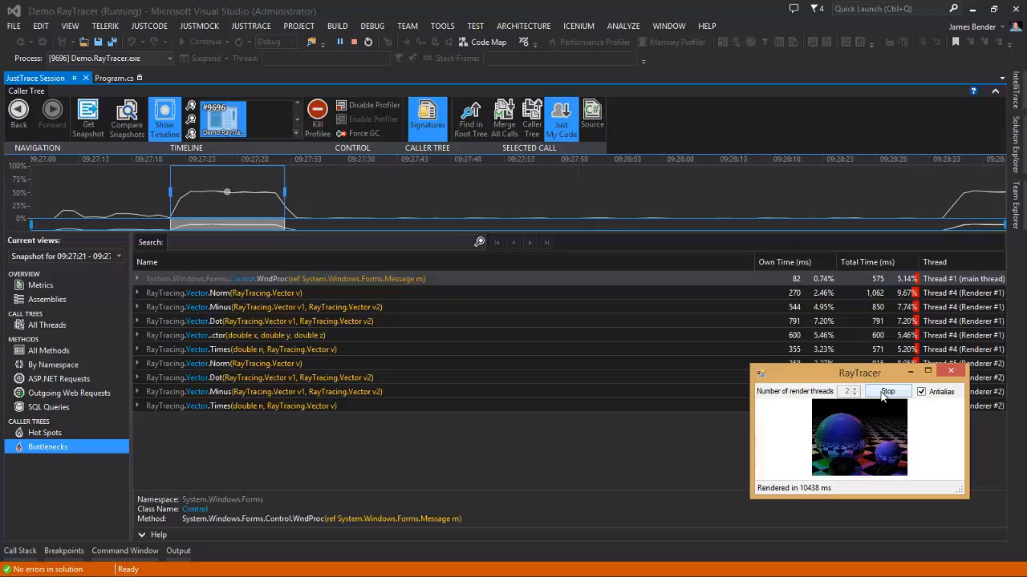
pyautogui.click(887, 391)
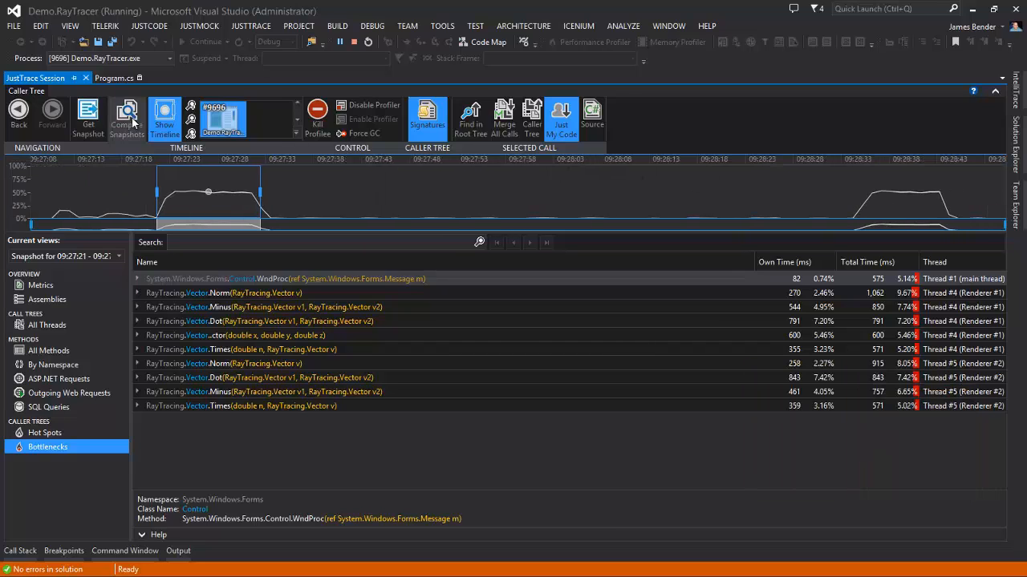
# Step: Compare the two render snapshots in All Threads Diff and inspect the grouped non-user calls under Main
pyautogui.click(125, 118)
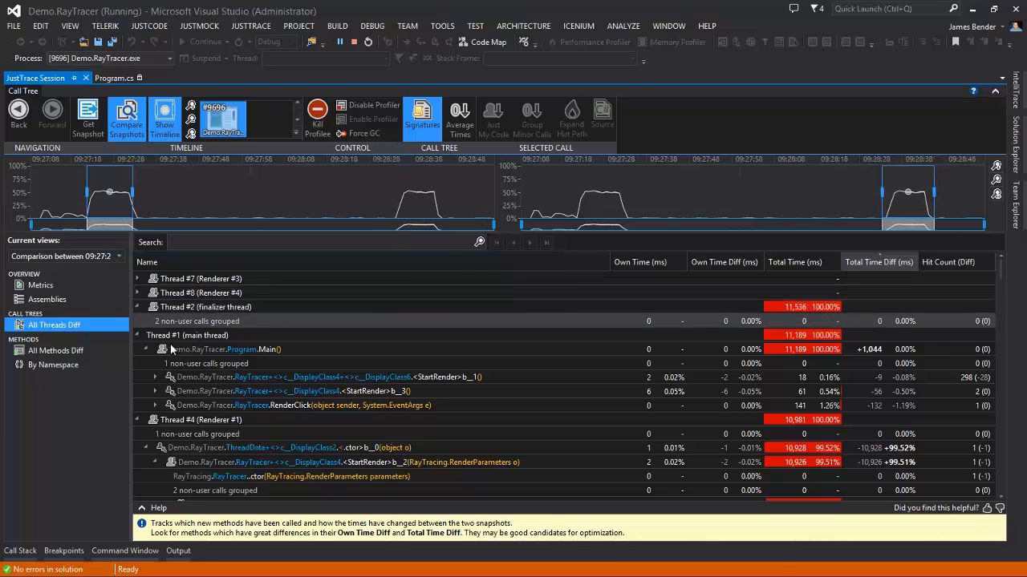
pyautogui.click(55, 349)
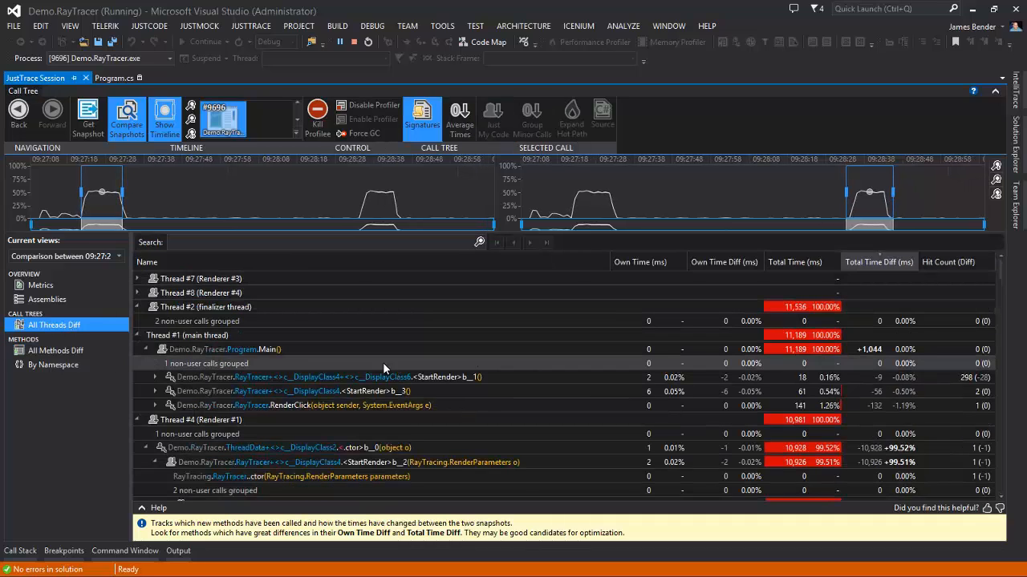
pyautogui.moveTo(318, 113)
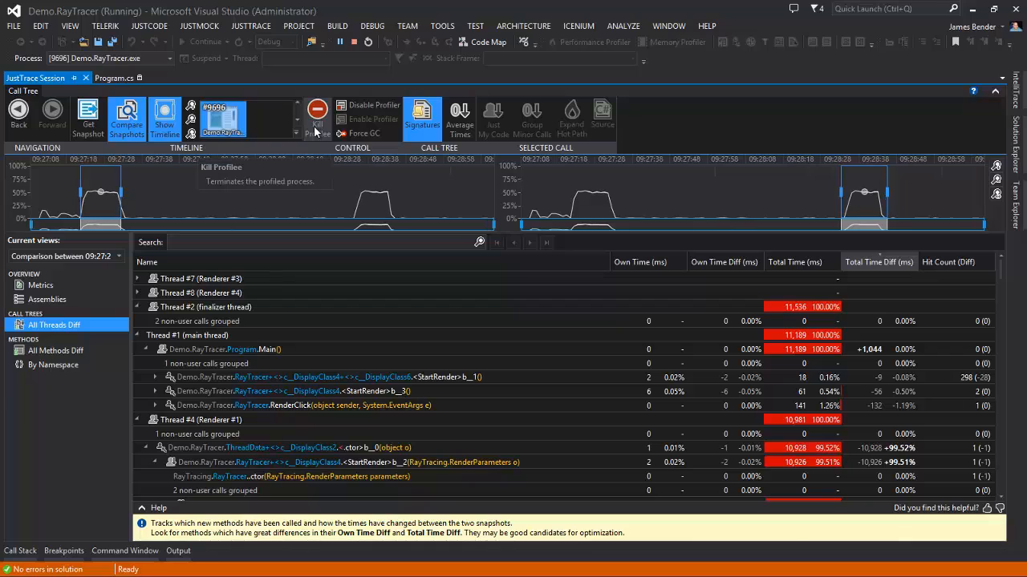